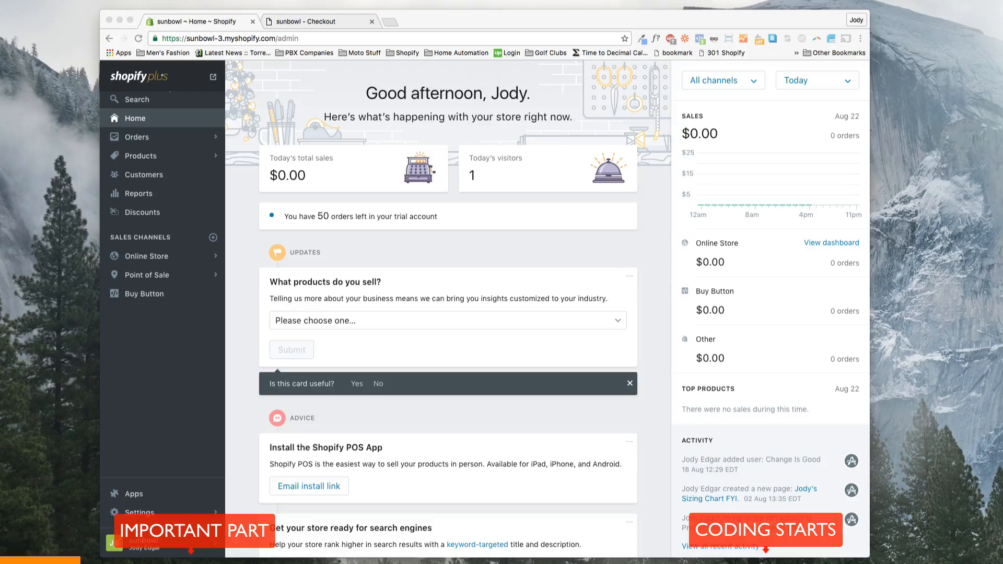
- Reach the Pipeline-V1-5-4 theme's Edit HTML/CSS code editor from Online Store > Themes
left_click(146, 256)
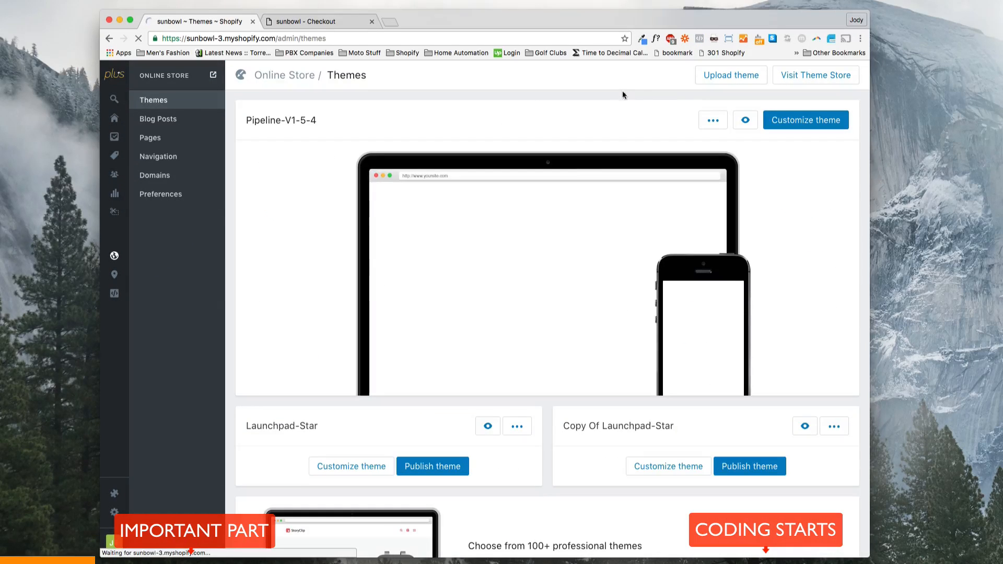
left_click(712, 119)
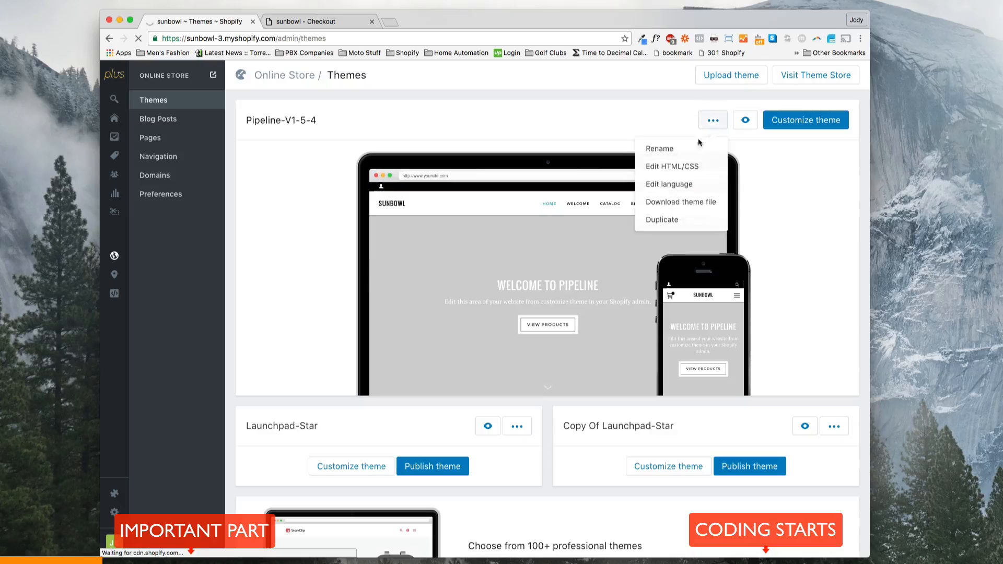
left_click(672, 166)
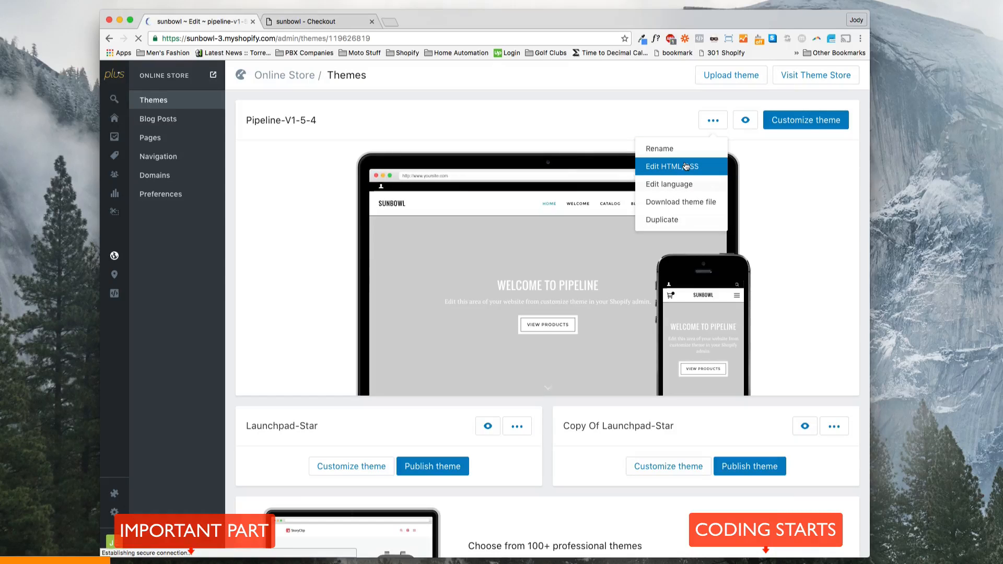
left_click(672, 167)
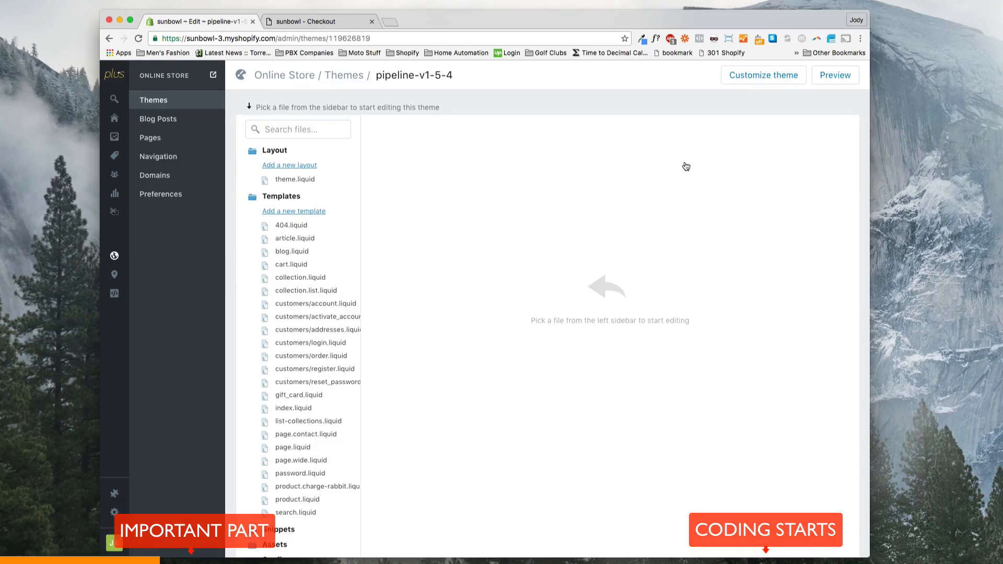
mouse_move(409, 220)
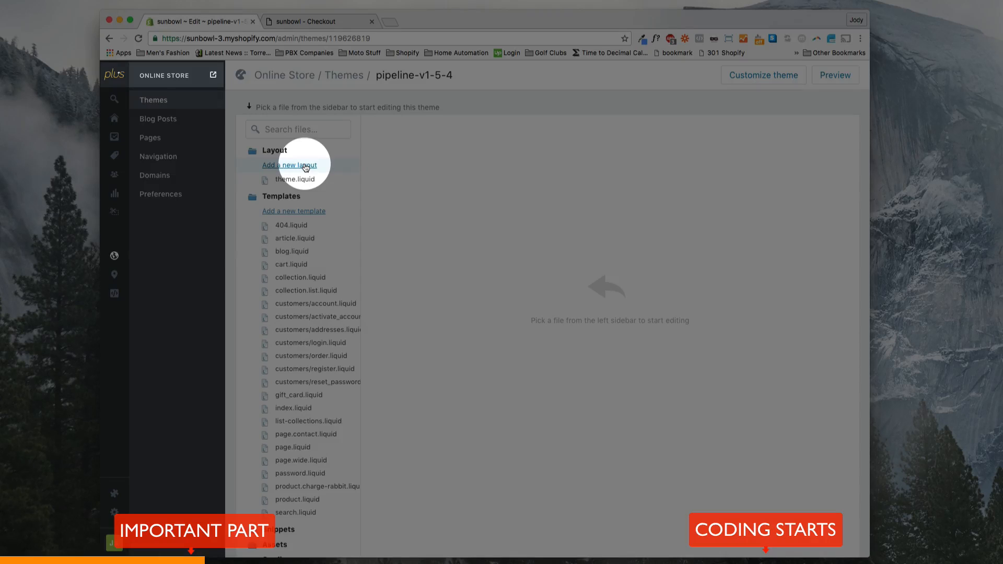
- Create a new layout based on the checkout template, producing checkout.liquid
left_click(289, 165)
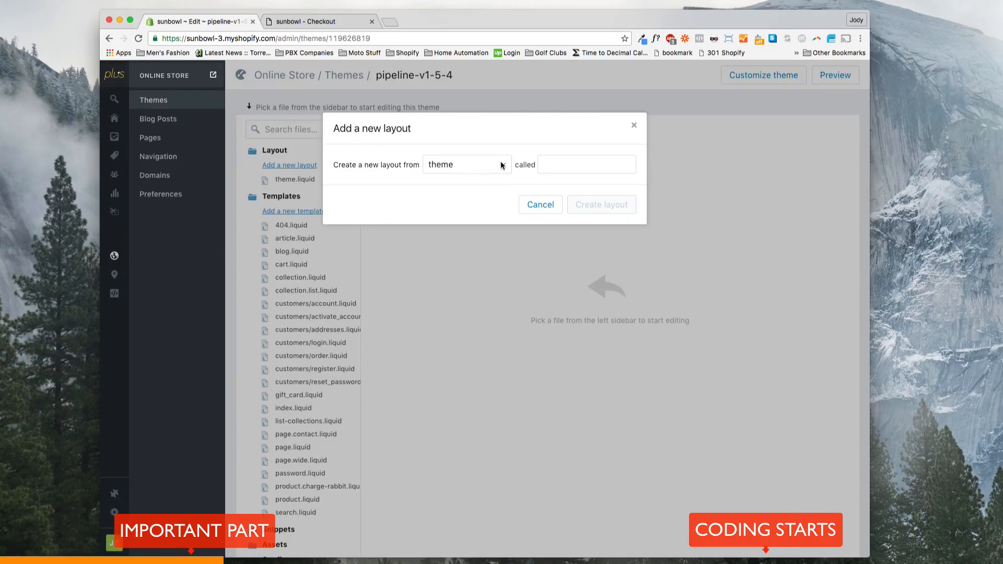
left_click(467, 164)
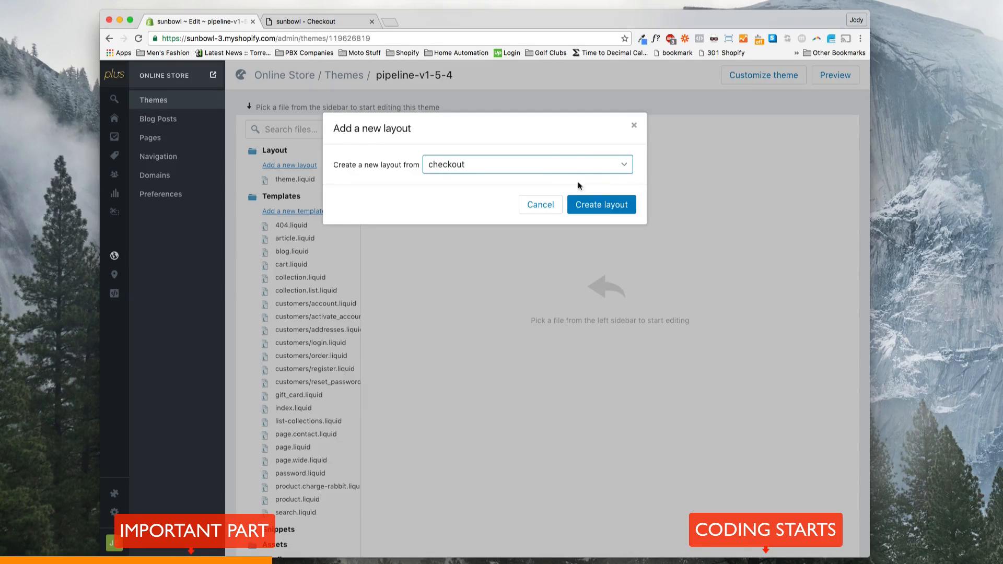
left_click(600, 203)
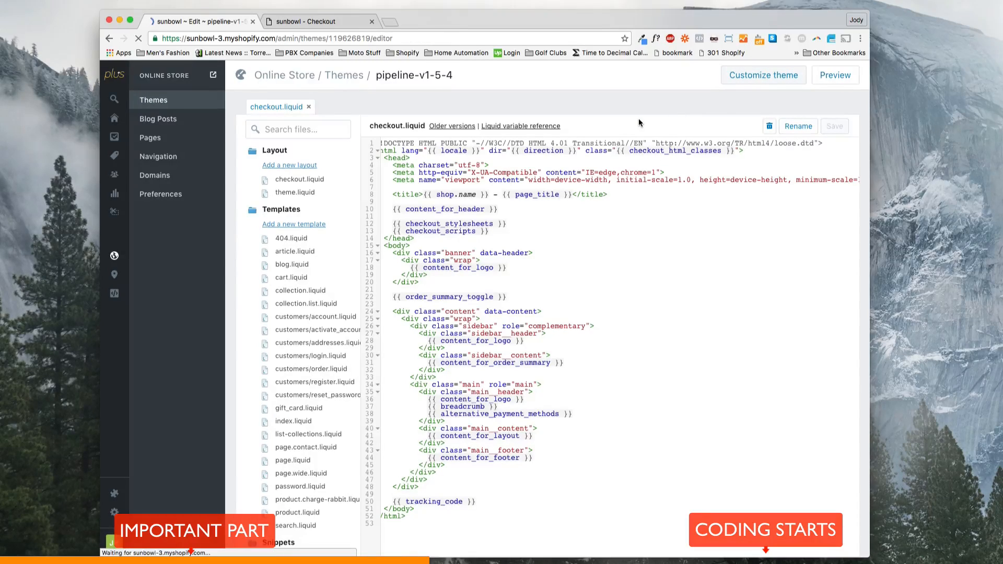
- Check that the theme customizer now offers Checkout settings and view the live checkout page
left_click(763, 75)
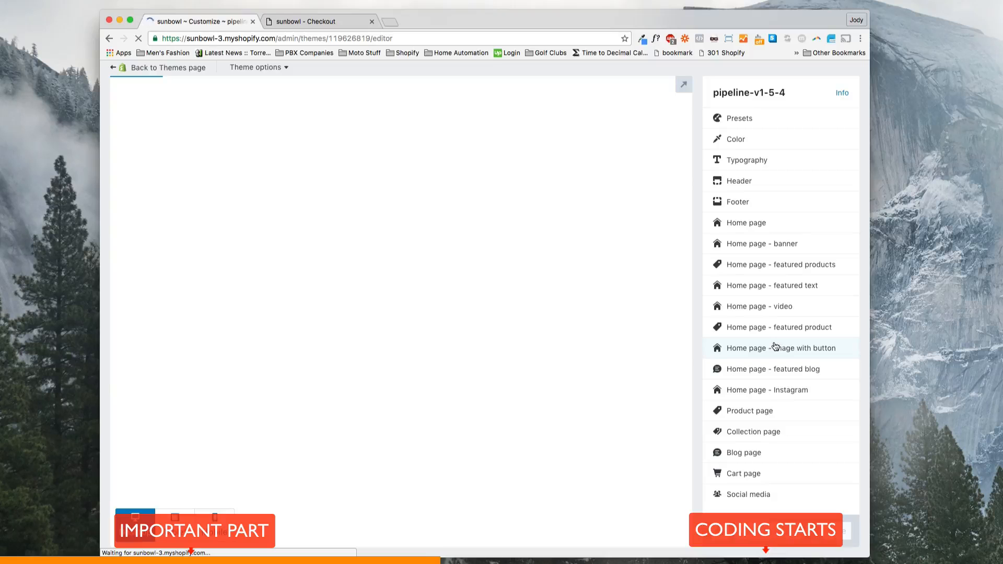
scroll("down", 3)
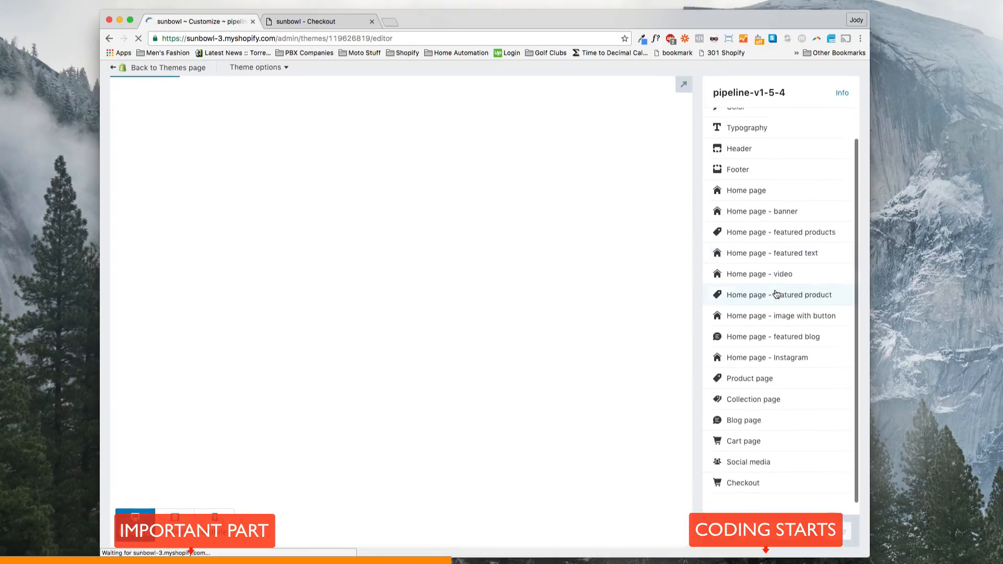
left_click(743, 483)
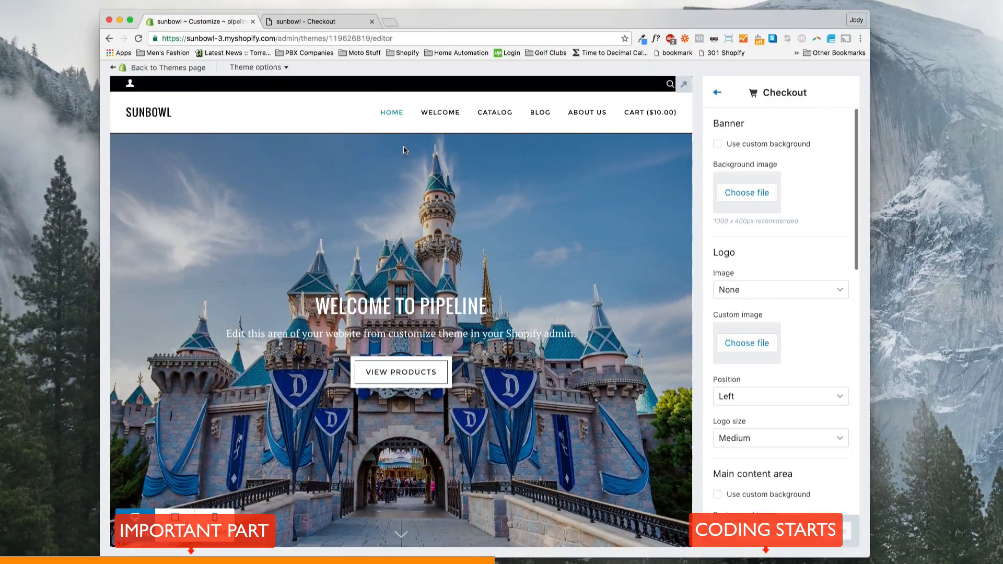
left_click(318, 21)
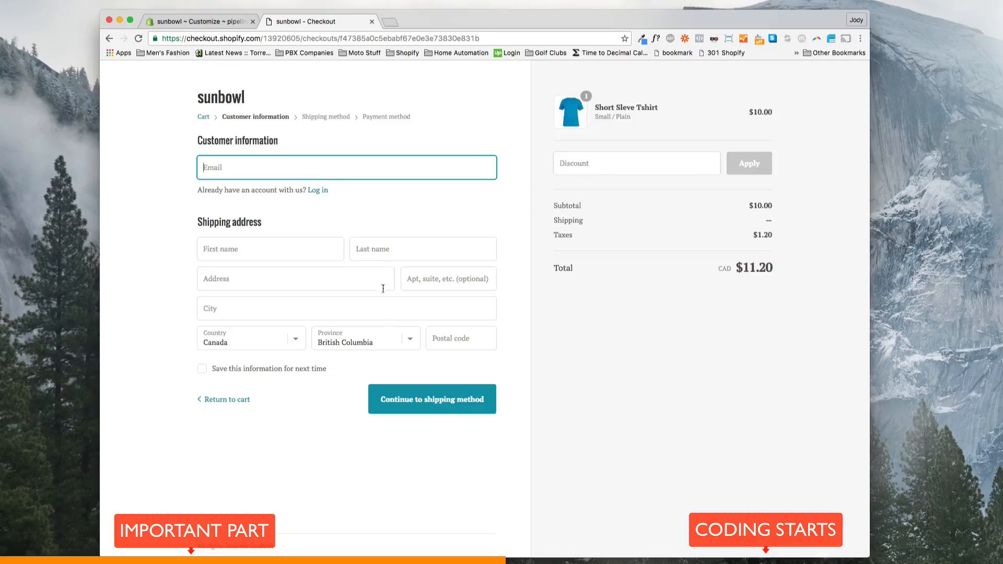
mouse_move(523, 301)
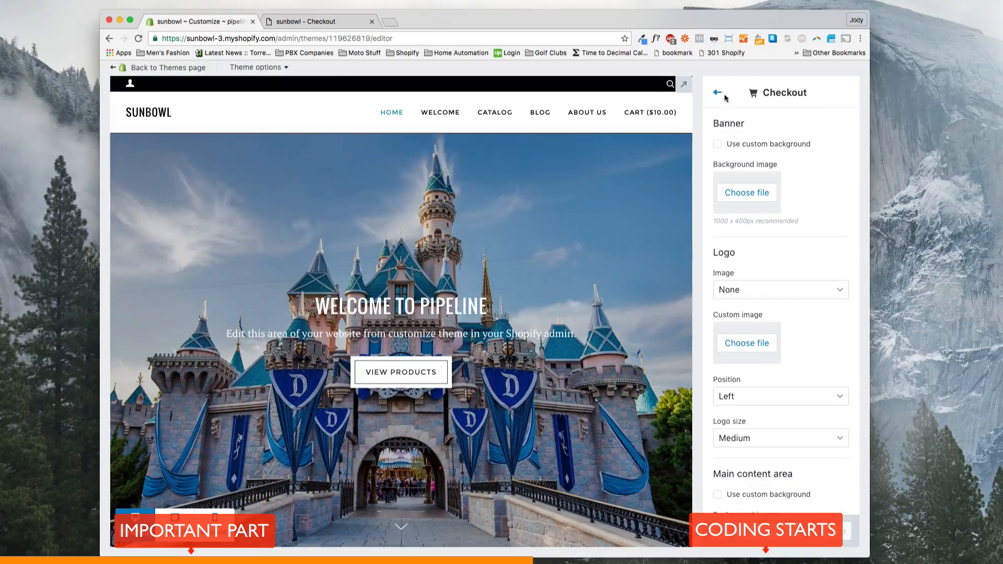
- Return from the checkout settings to the theme code editor via Theme options > Edit HTML/CSS
left_click(717, 93)
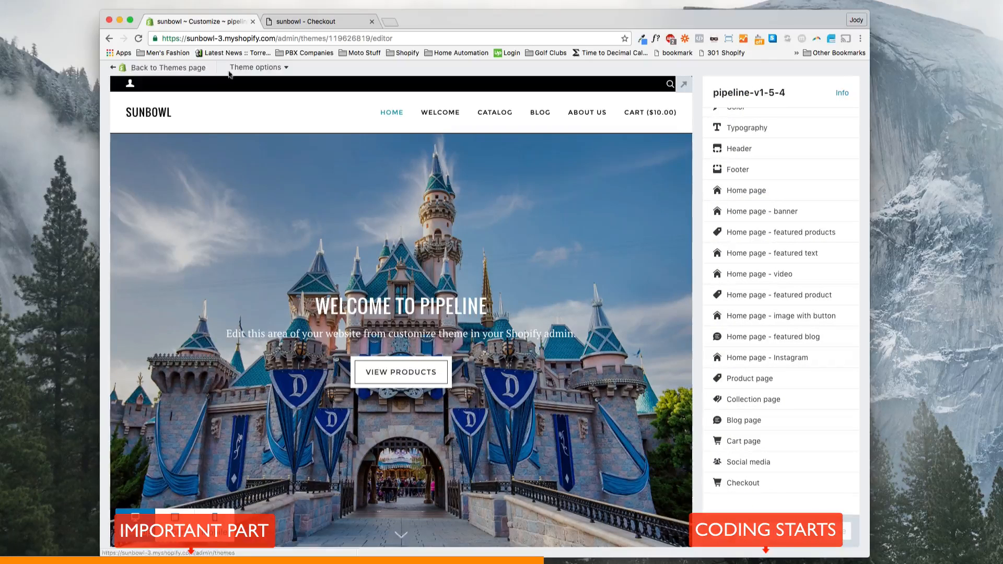
left_click(255, 67)
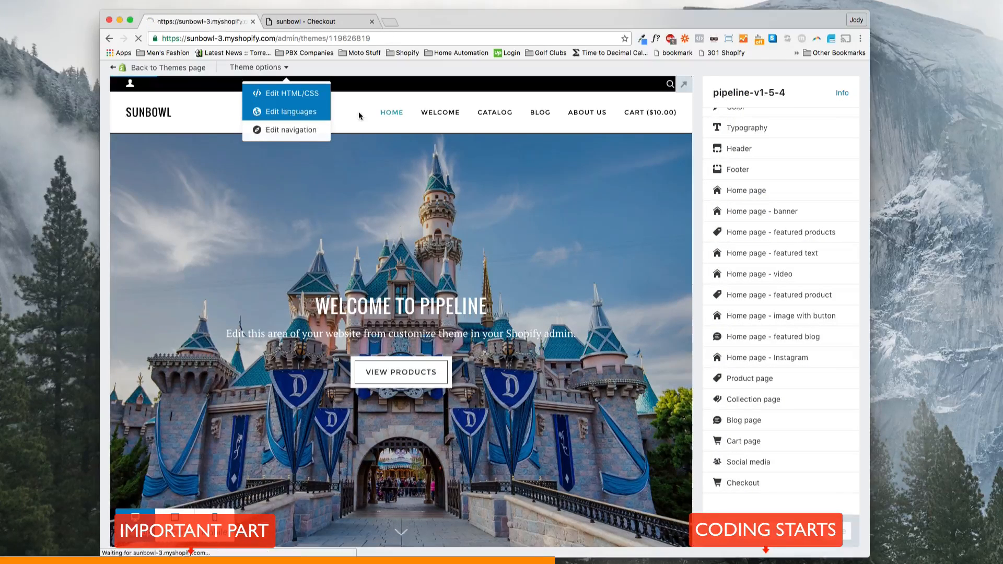
left_click(289, 93)
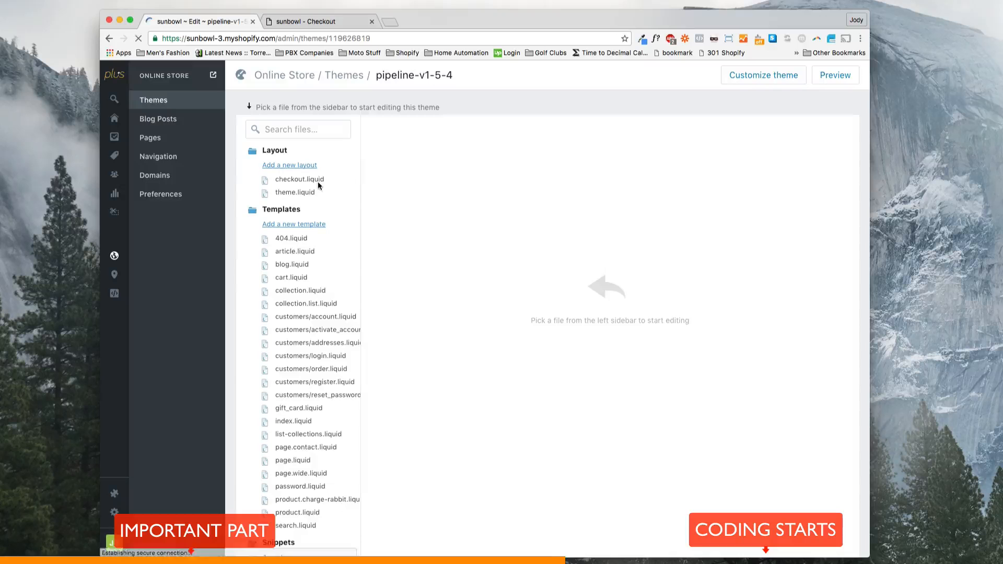
- Add a blank line inside checkout.liquid's sidebar__content div, above the order summary
left_click(298, 180)
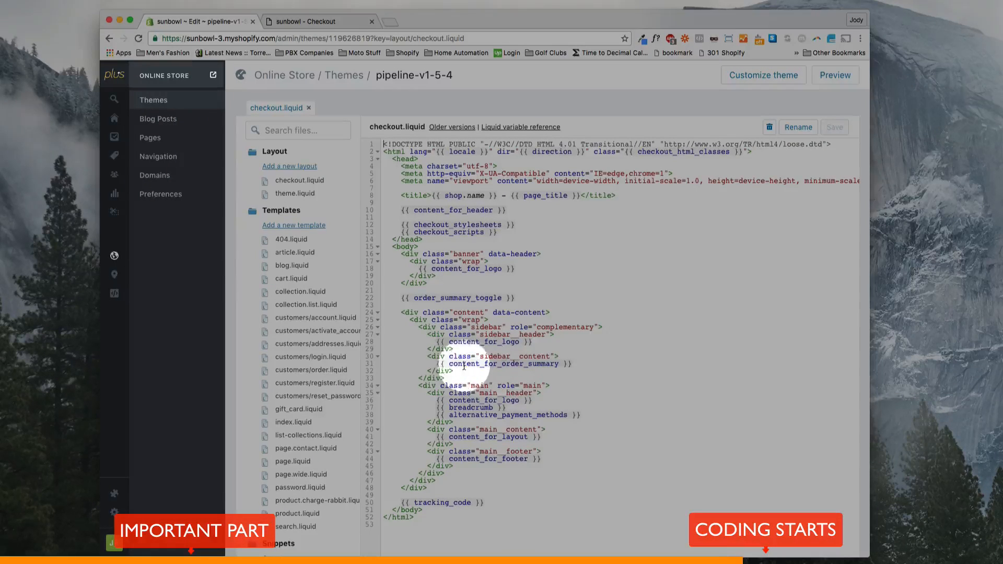
left_click(318, 21)
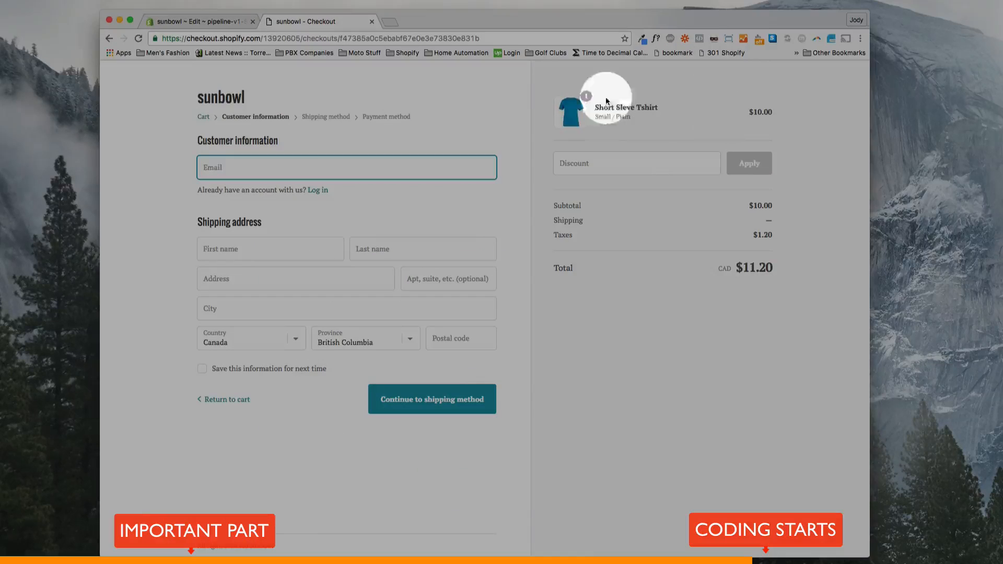
mouse_move(669, 111)
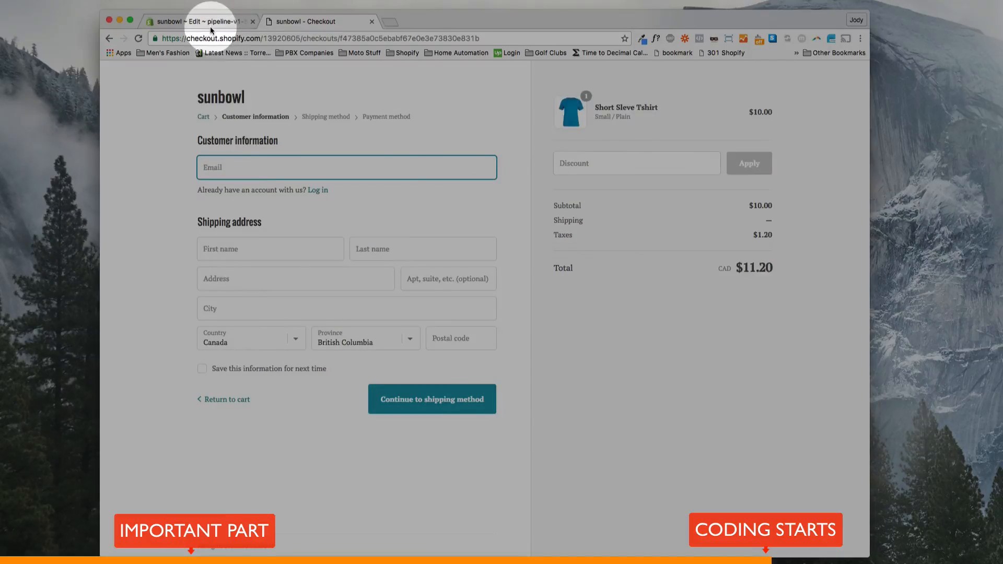
left_click(199, 21)
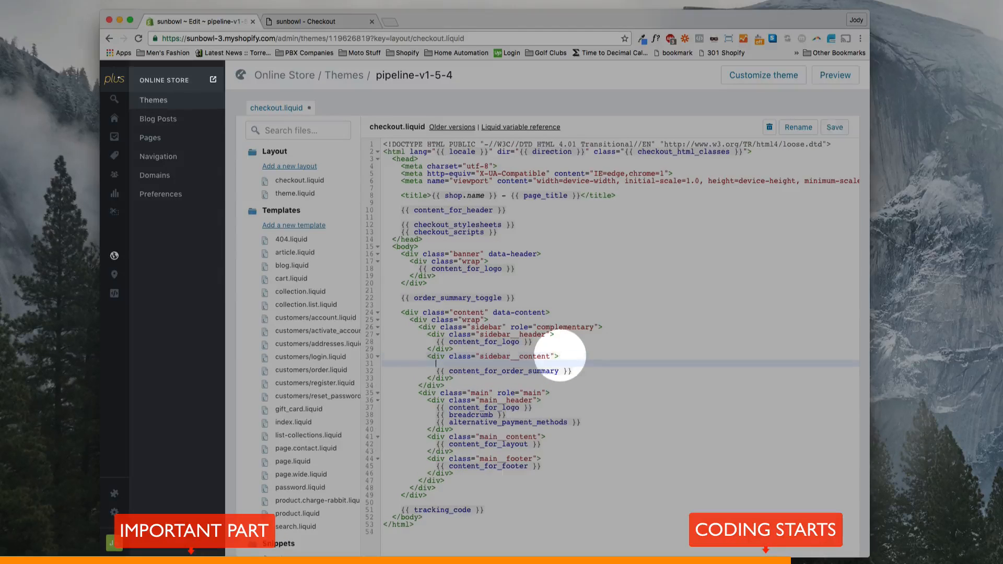
- Insert <div><h1>Order Details</h1></div> above the order summary and view the store's checkout page
type("div")
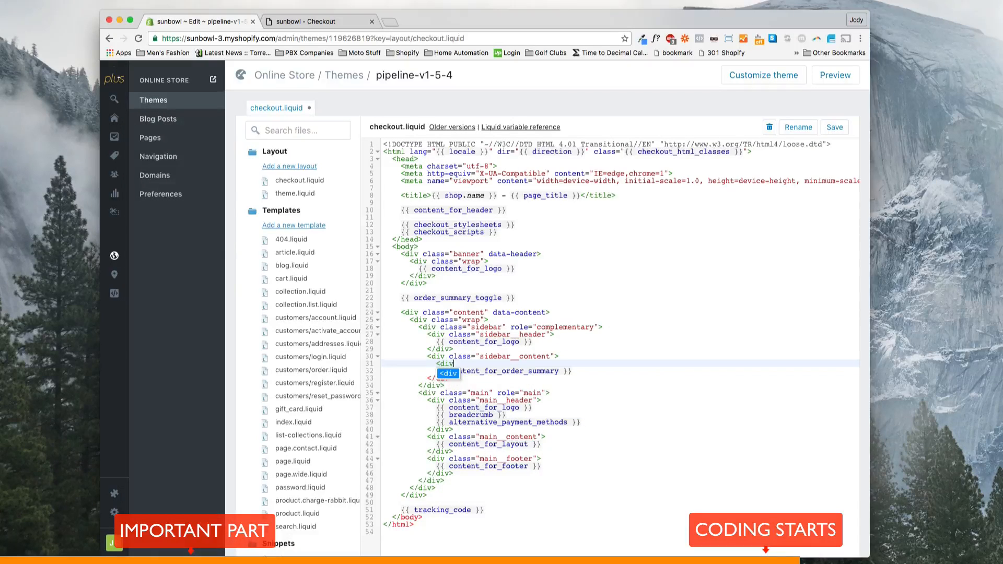
type("h1")
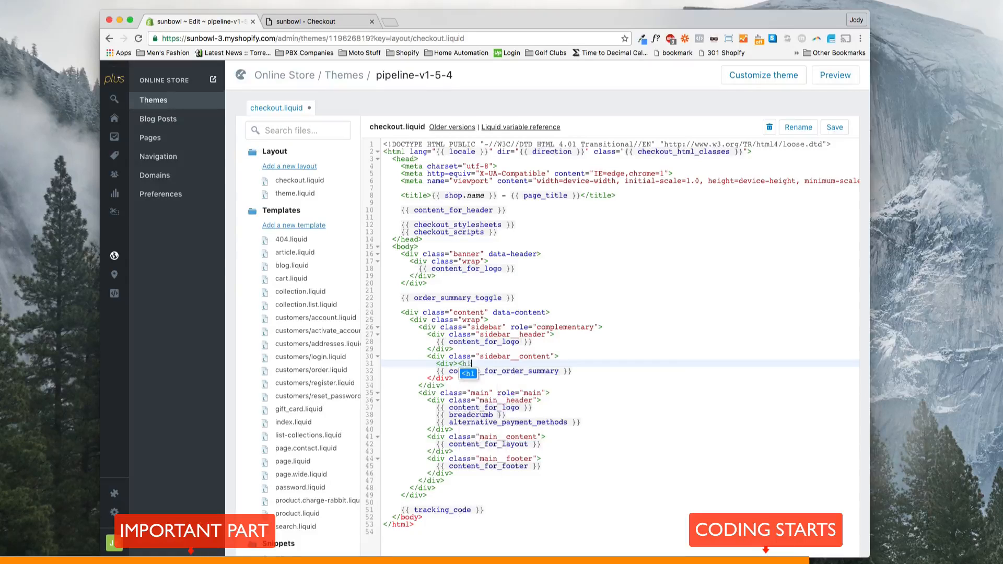
type("Order De")
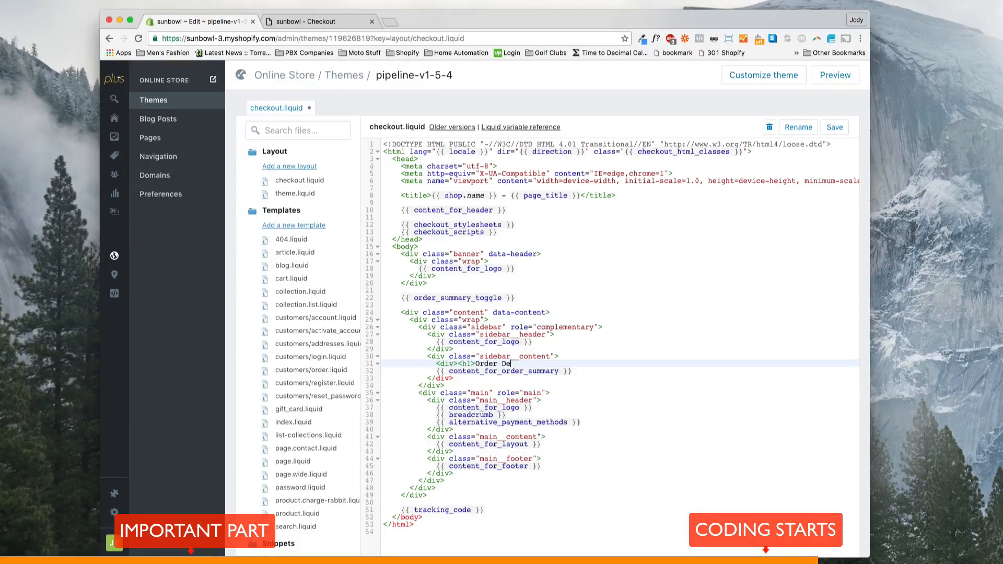
type("tails</h1>")
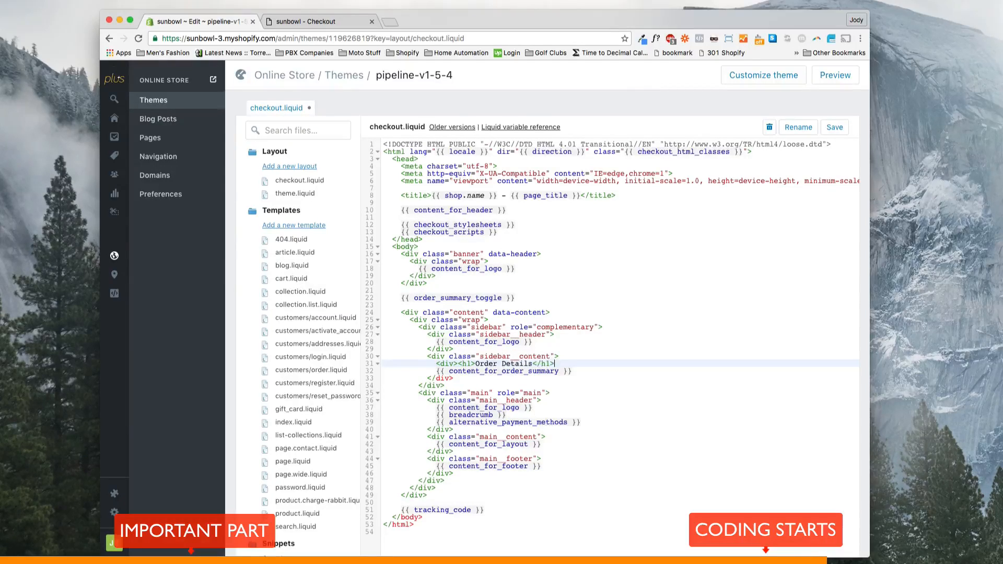
type("</div>")
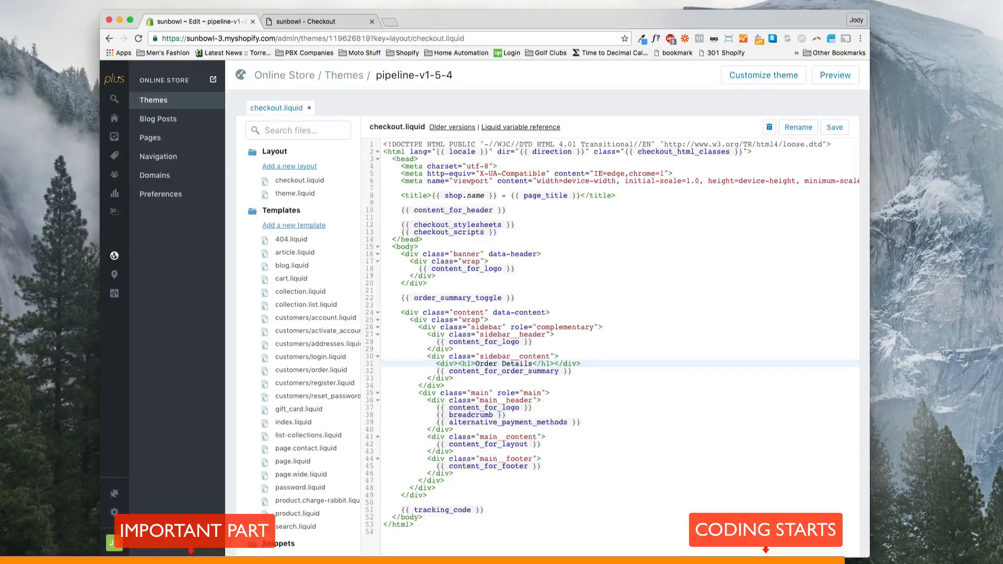
left_click(314, 21)
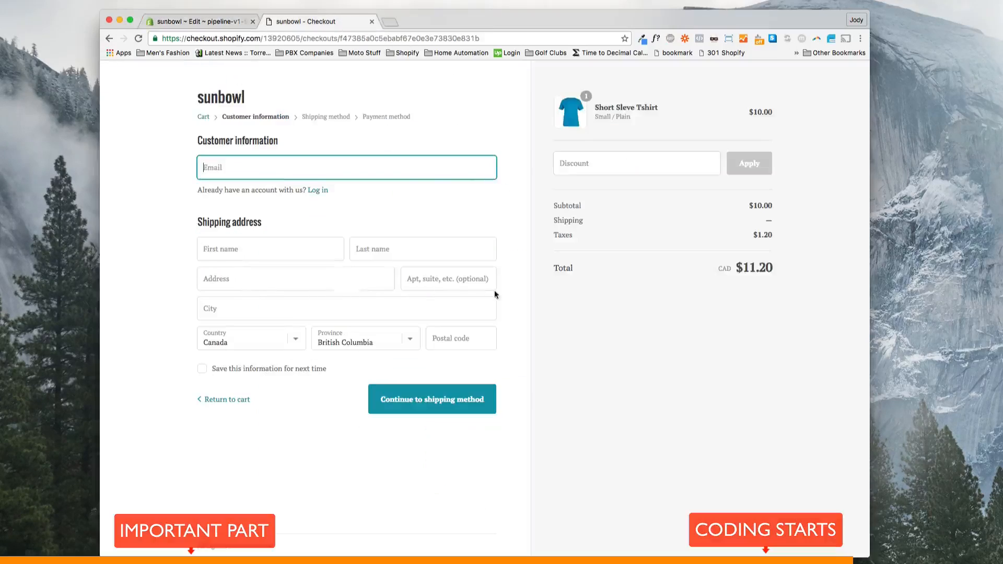